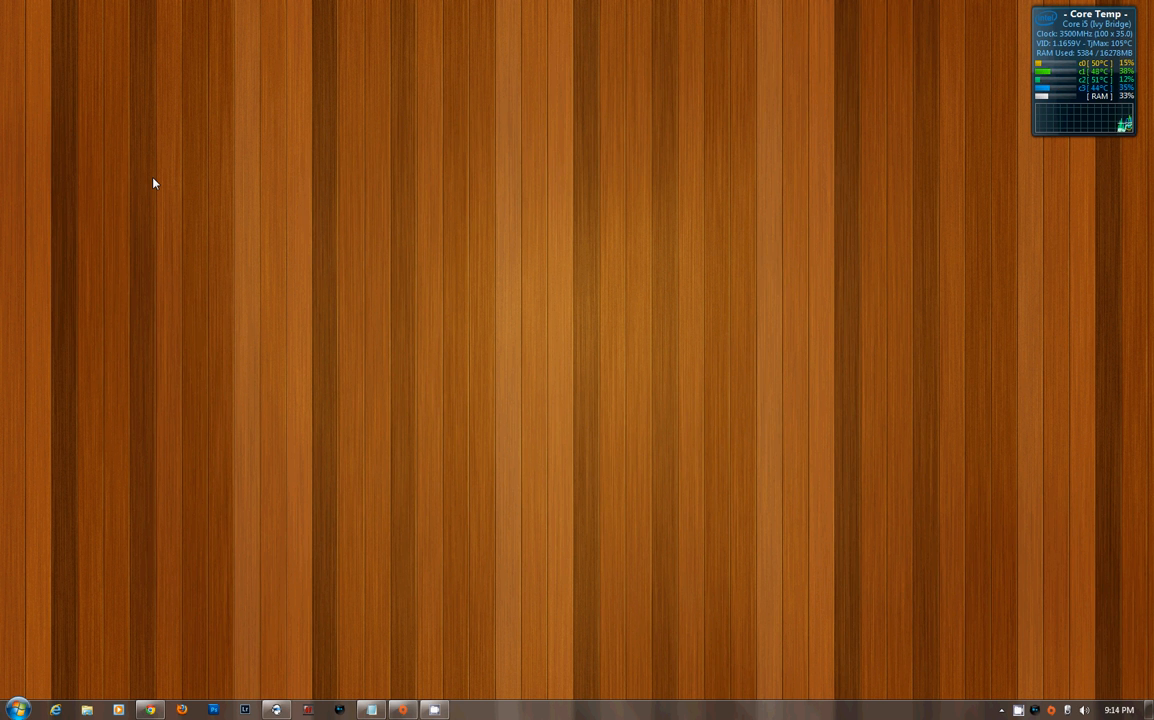
{"action": "mouse_move", "coordinate": [168, 184]}
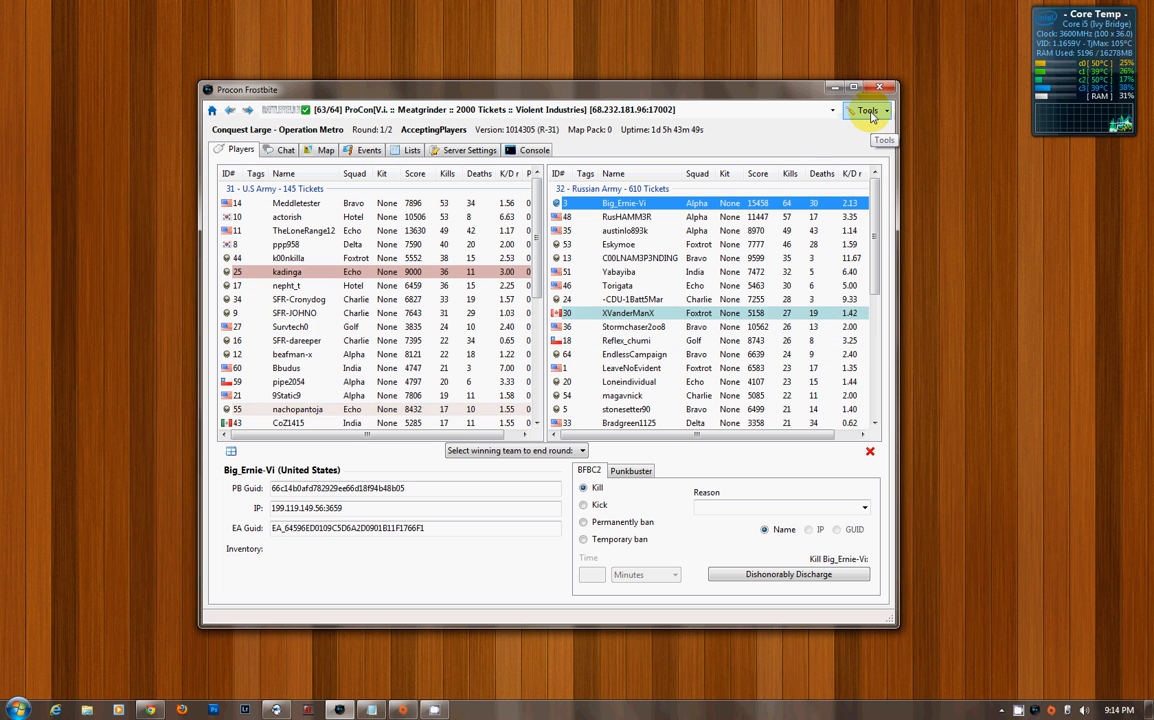
- Bring up the Procon Options dialog from the Tools menu
{"action": "left_click", "coordinate": [866, 110]}
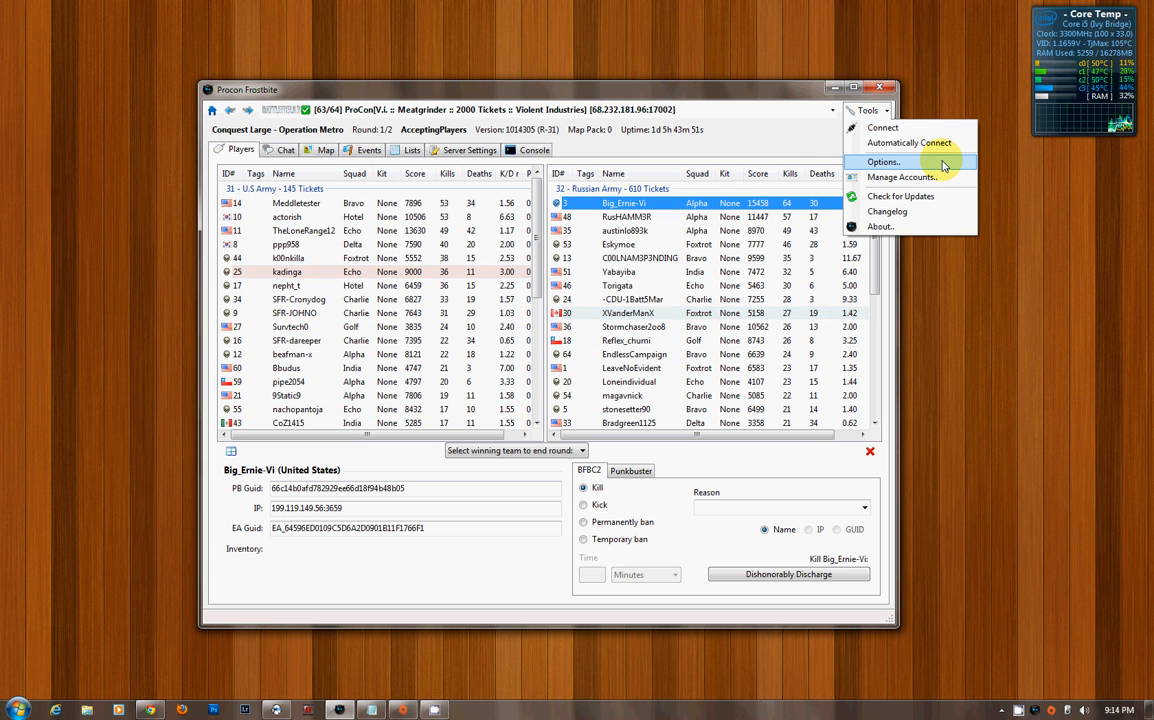
{"action": "left_click", "coordinate": [884, 162]}
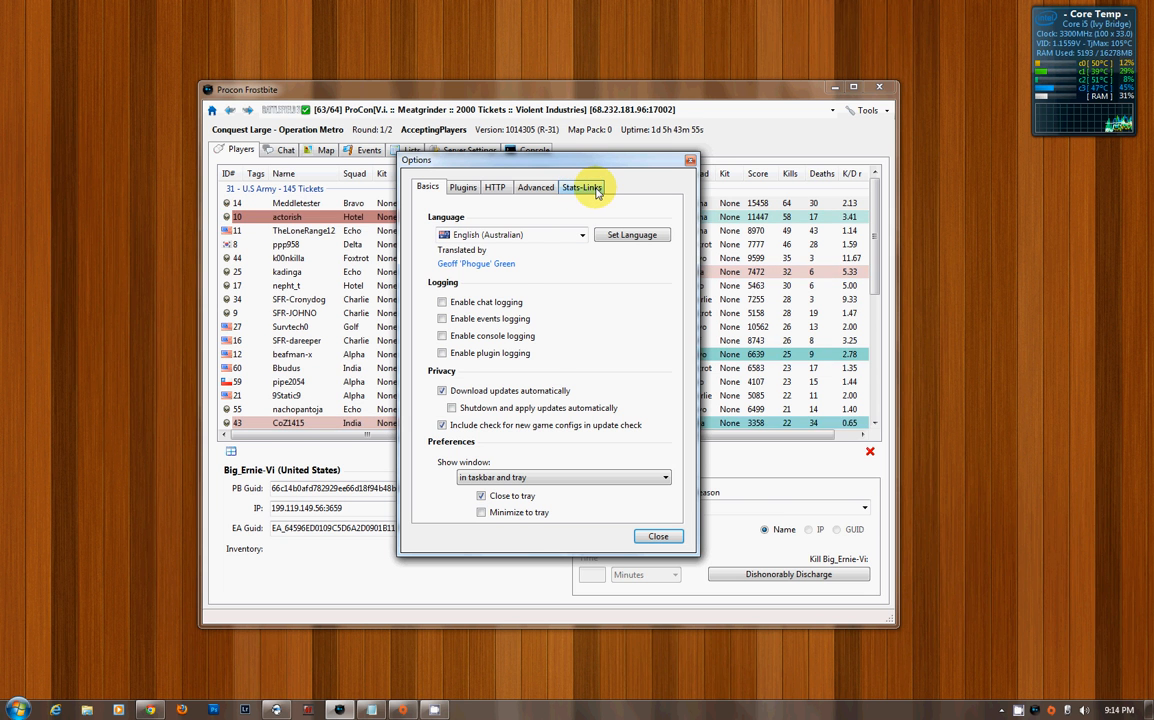
- Add a custom stats link named PBBans with the PBBans GUID search URL, then close Options
{"action": "left_click", "coordinate": [580, 186]}
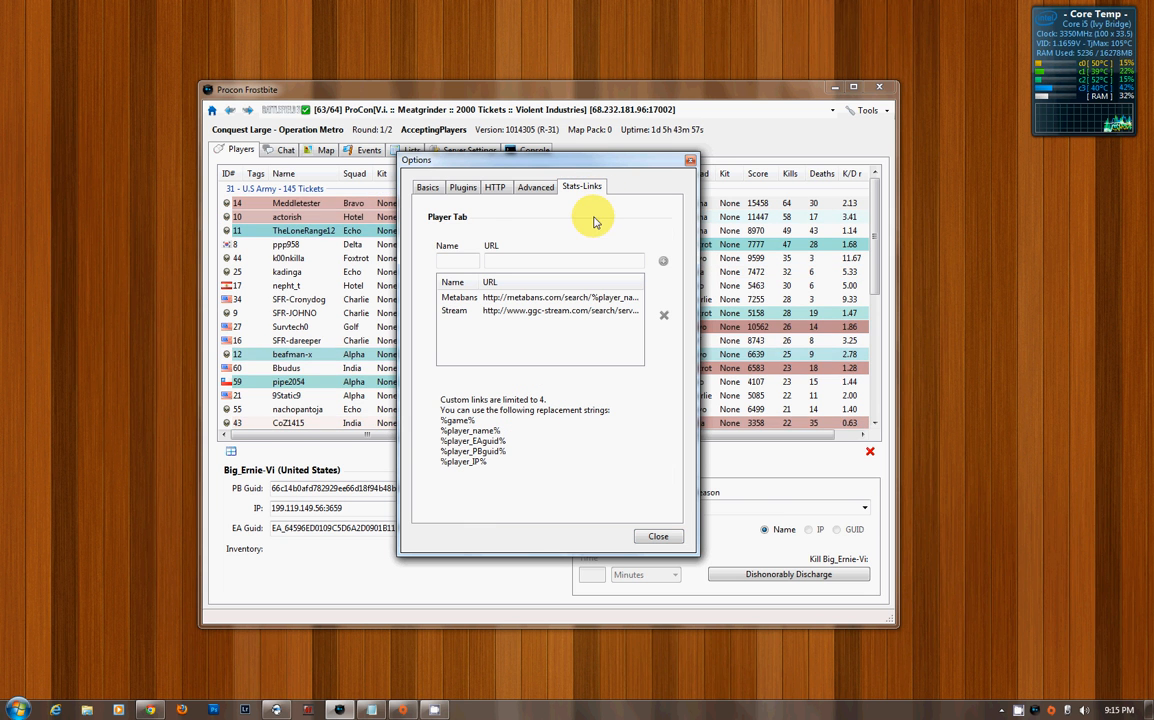
{"action": "left_click", "coordinate": [456, 260]}
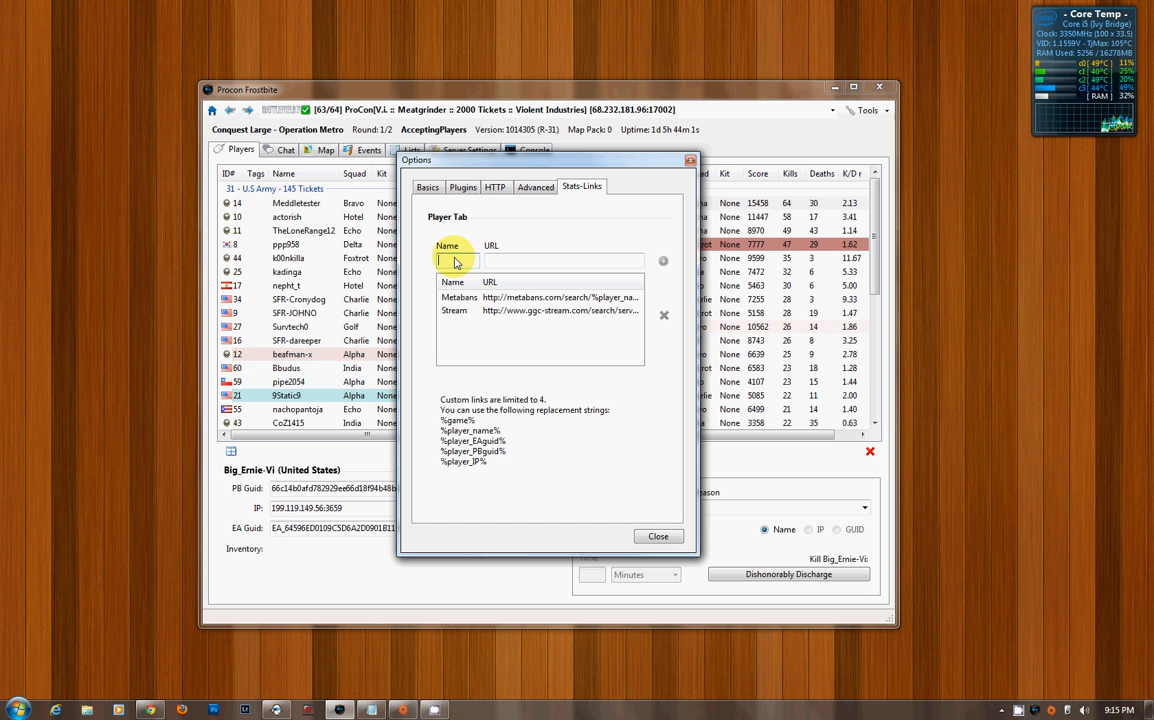
{"action": "type", "text": "PBBans"}
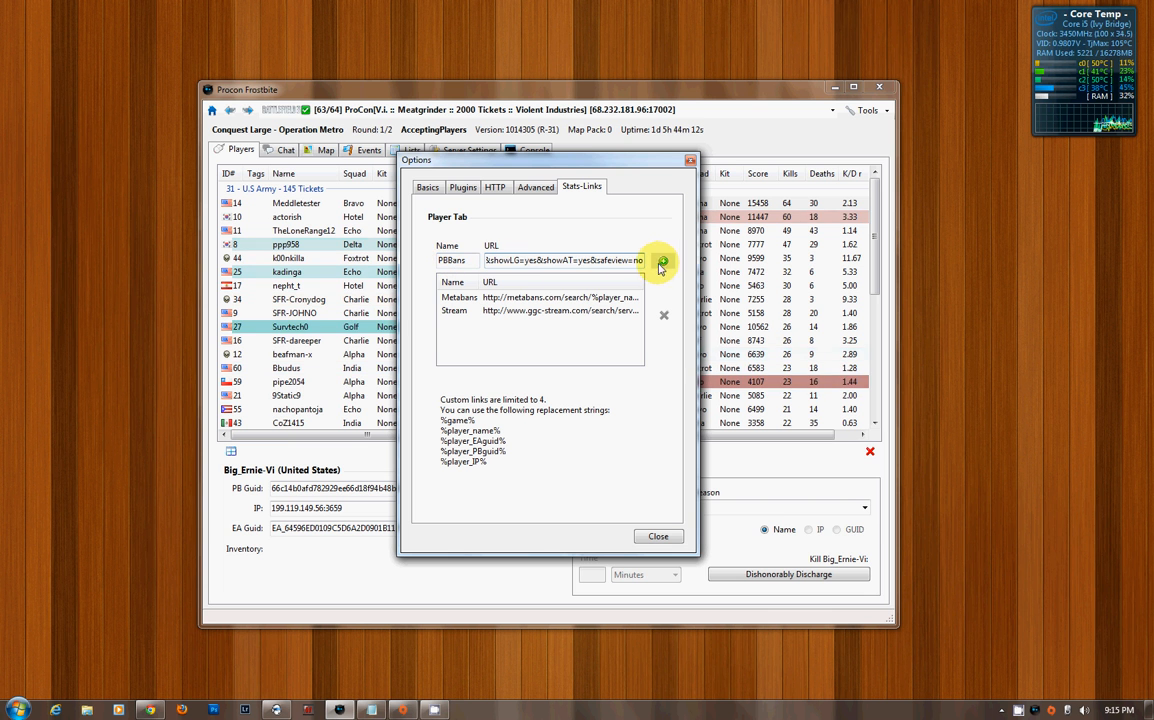
{"action": "left_click", "coordinate": [662, 260]}
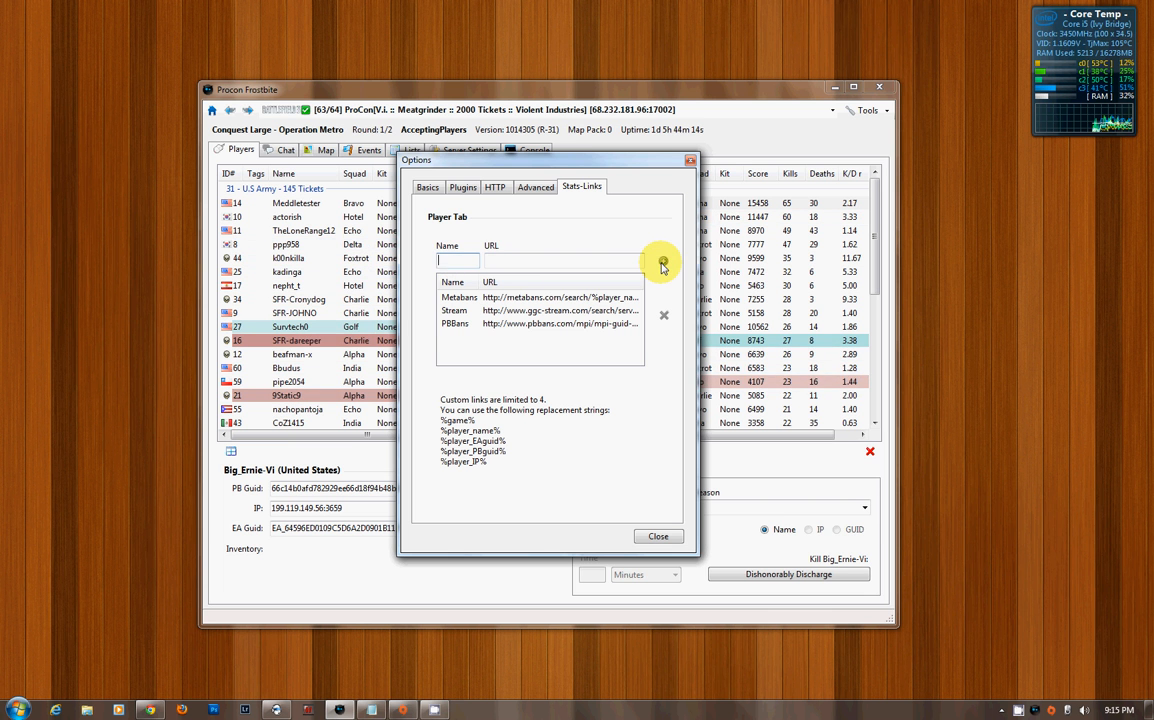
{"action": "left_click", "coordinate": [658, 536]}
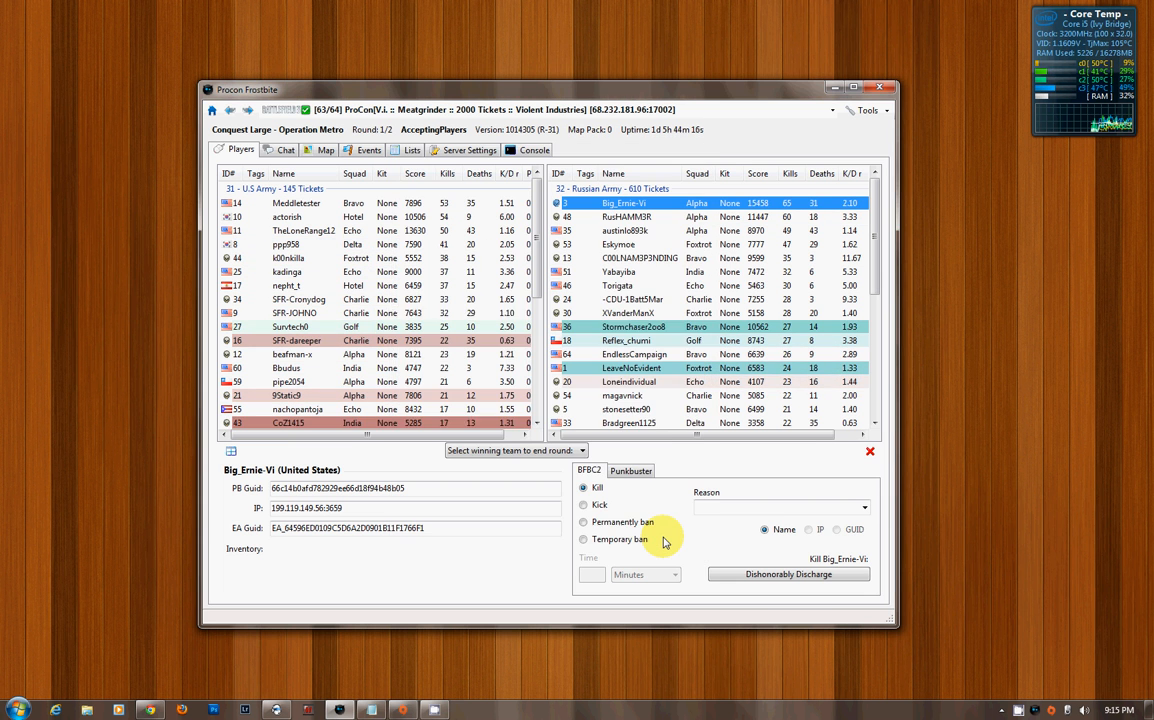
- Run the PBBans stats lookup on the first Russian Army player, opening his record in the browser
{"action": "left_click", "coordinate": [584, 522]}
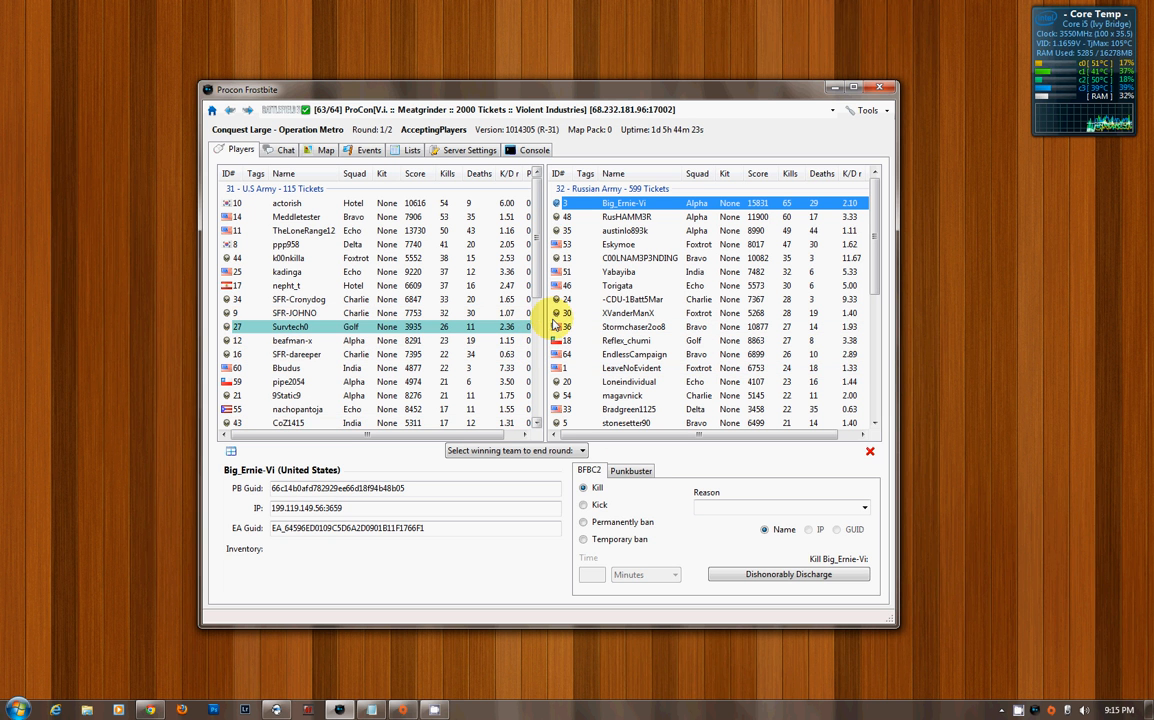
{"action": "right_click", "coordinate": [624, 204]}
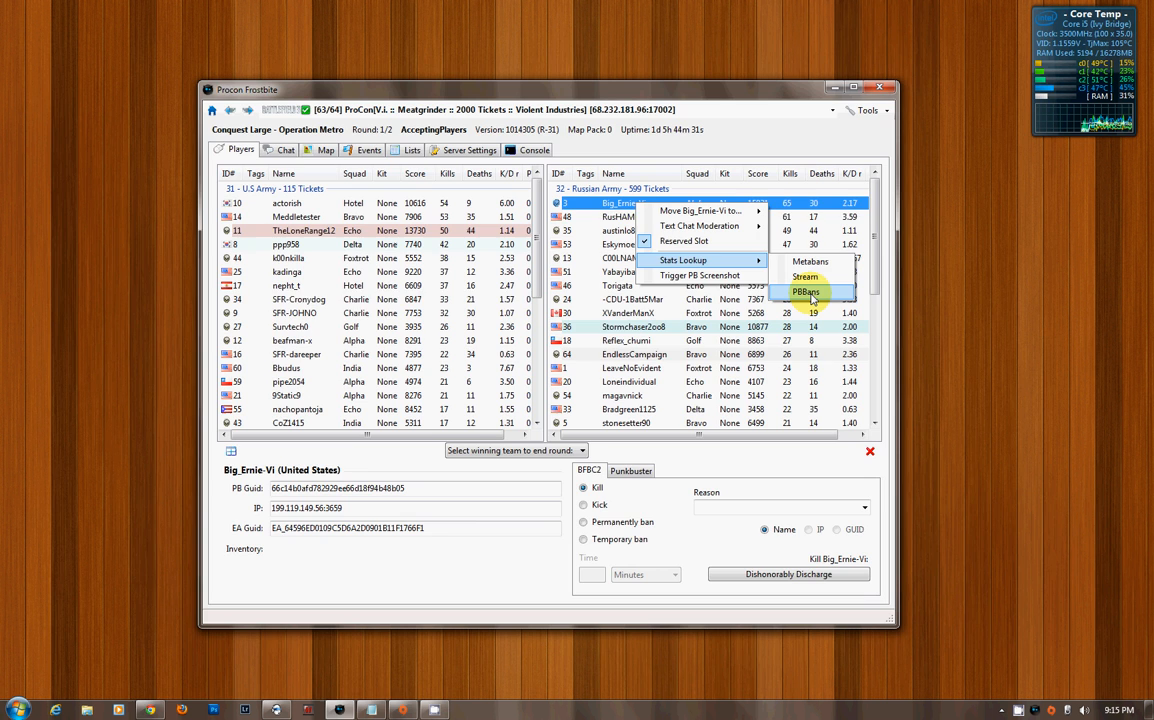
{"action": "left_click", "coordinate": [806, 292]}
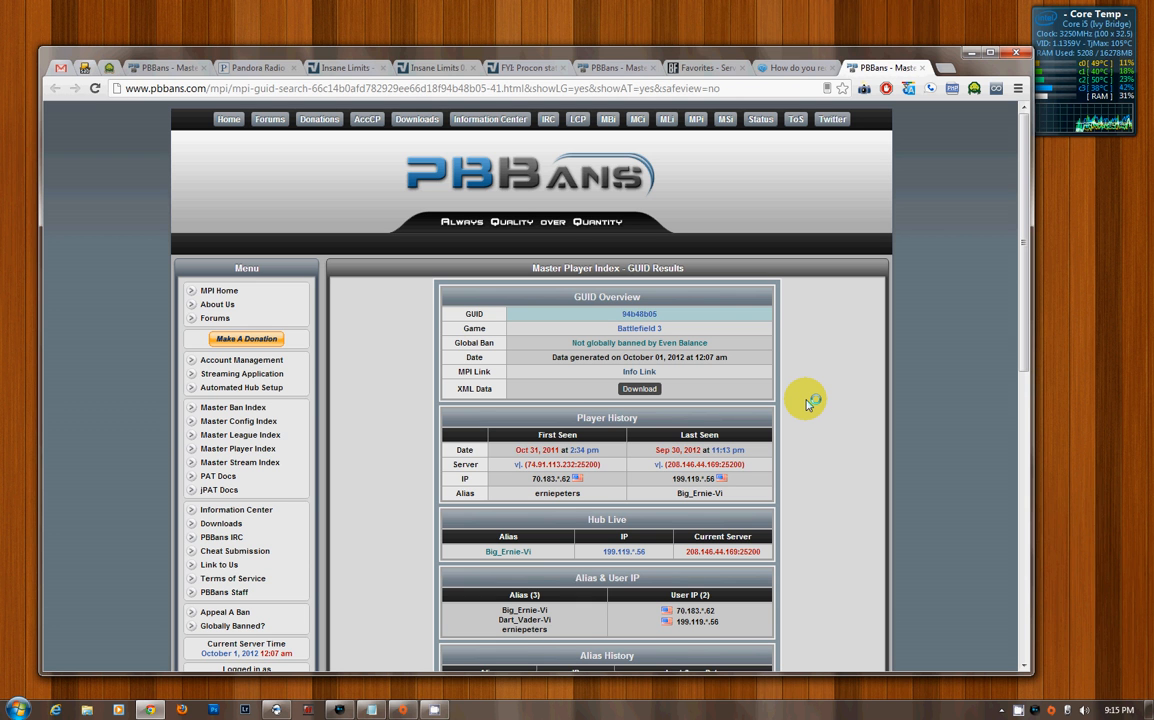
{"action": "mouse_move", "coordinate": [812, 390]}
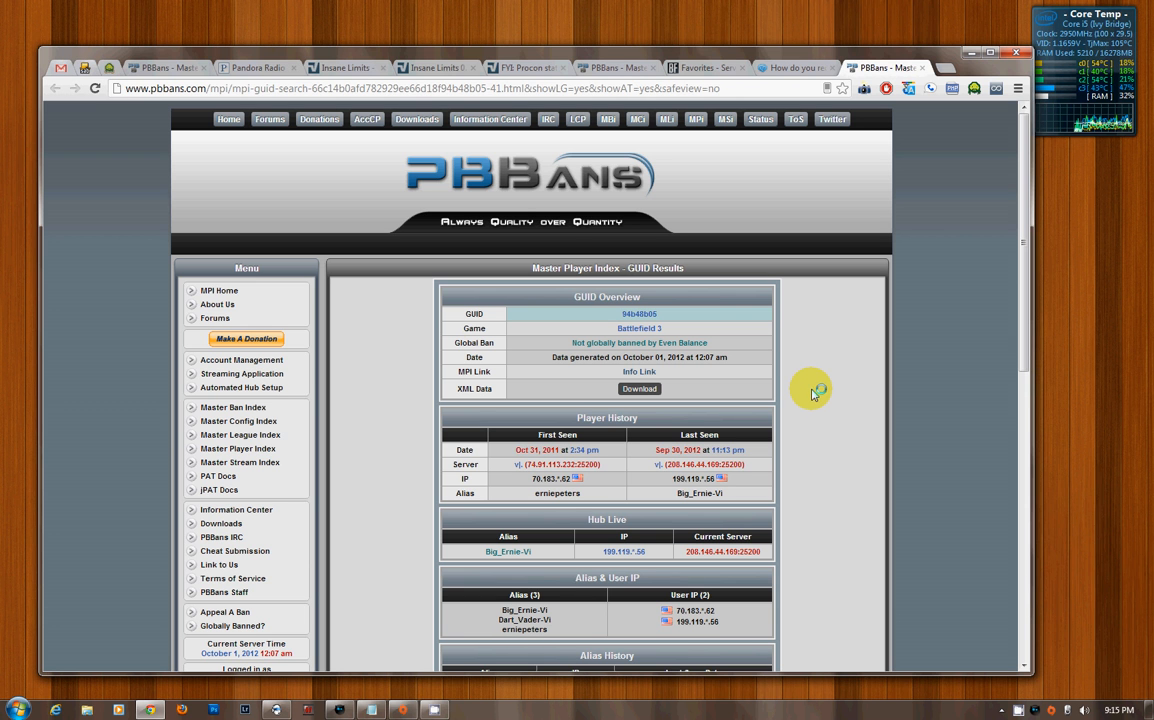
{"action": "mouse_move", "coordinate": [784, 344]}
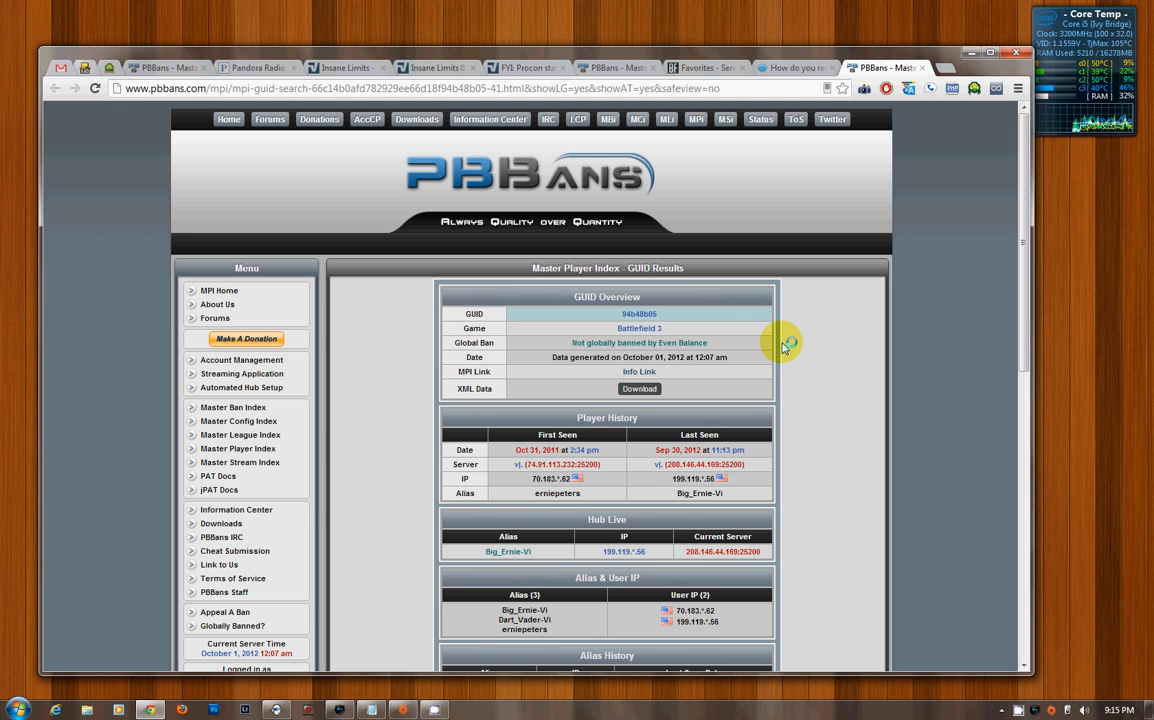
- Scroll the PBBans GUID Results page down to the Linked GUIDs table
{"action": "scroll", "scroll_direction": "down", "scroll_amount": 3}
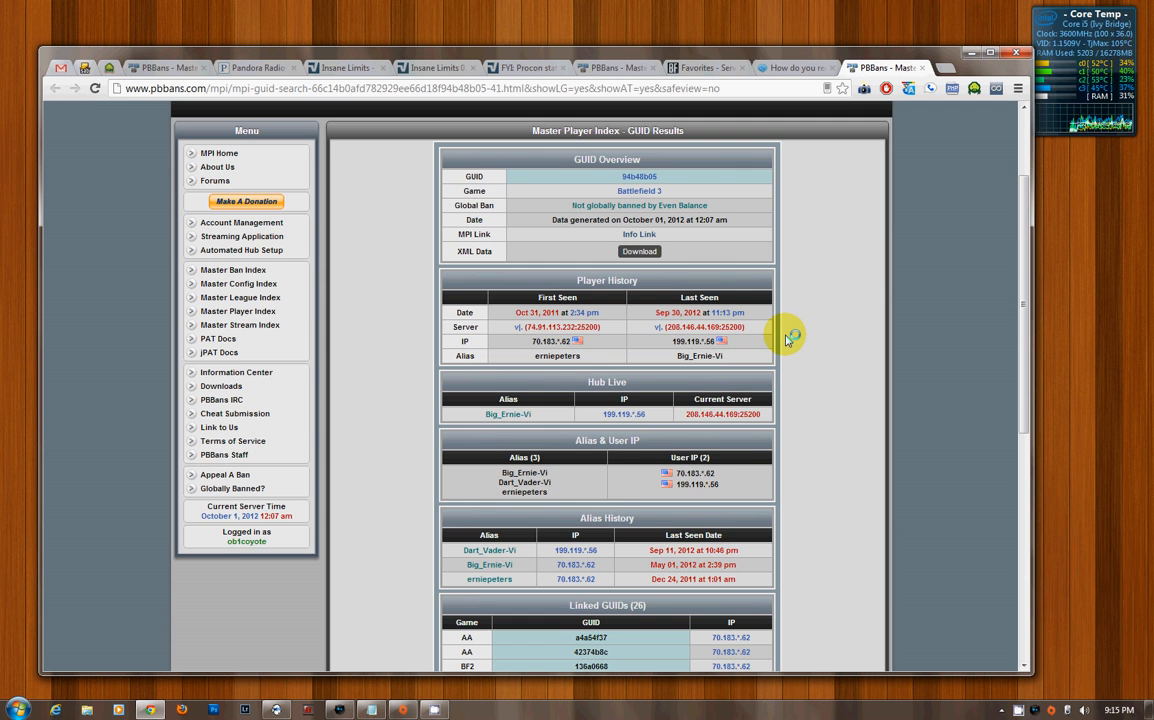
{"action": "scroll", "scroll_direction": "down", "scroll_amount": 3}
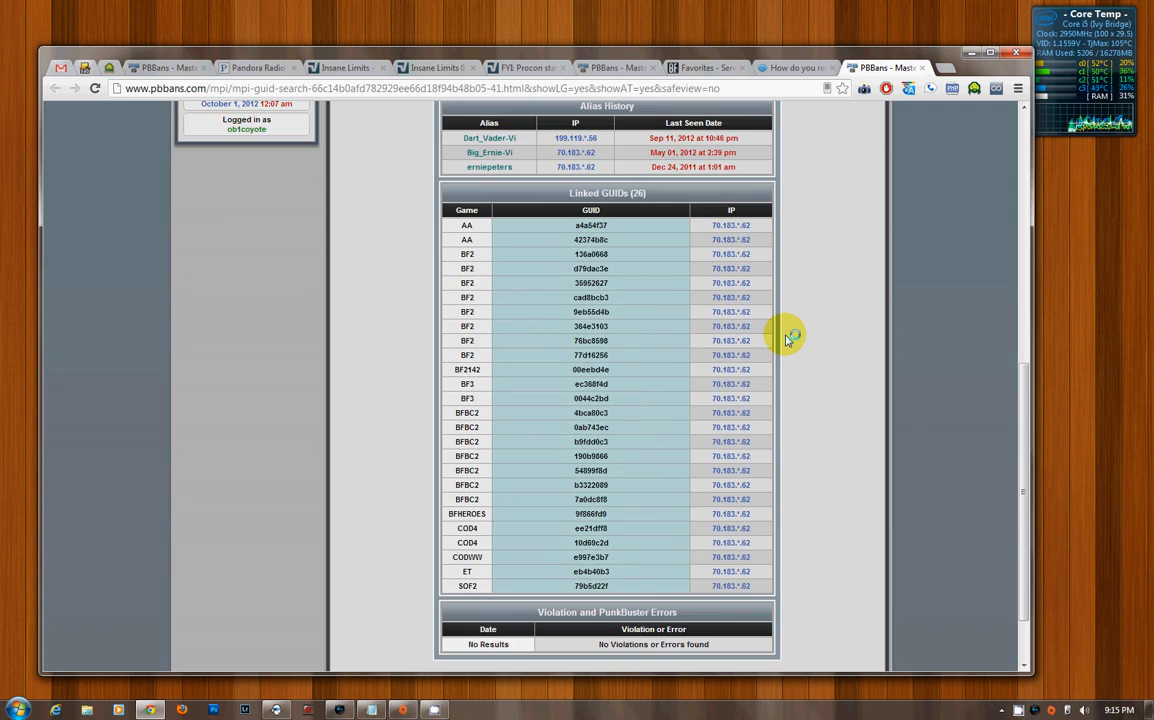